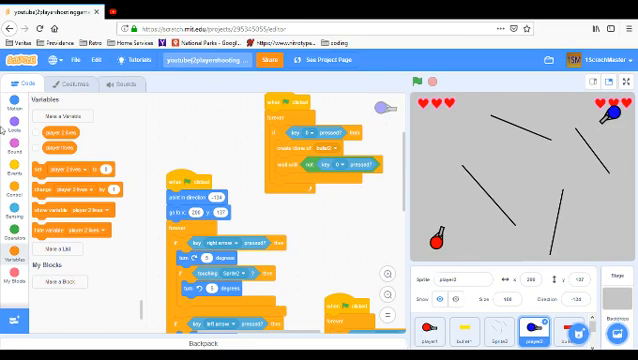
Make two stage-visible variables named 'Red Bullets' and 'Blue Bullets'.
{"action": "left_click", "coordinate": [63, 105]}
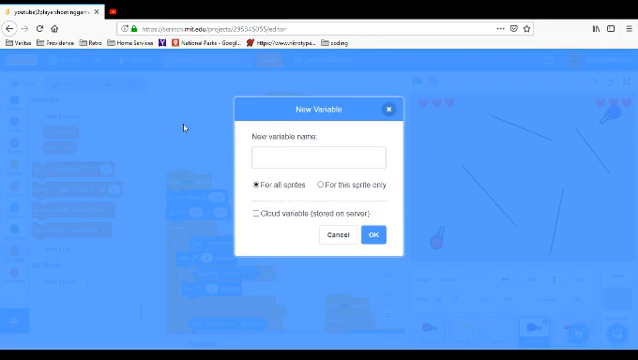
{"action": "type", "text": "RE"}
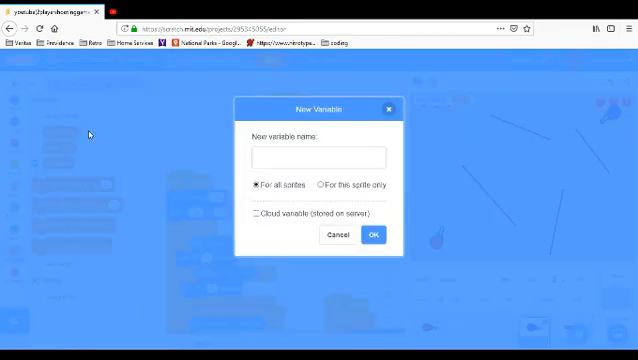
{"action": "type", "text": "Bx"}
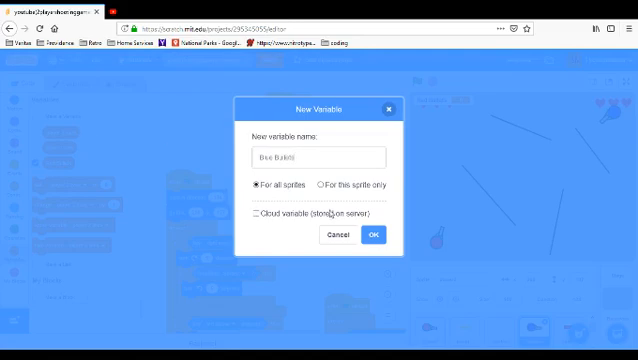
{"action": "left_click", "coordinate": [377, 234]}
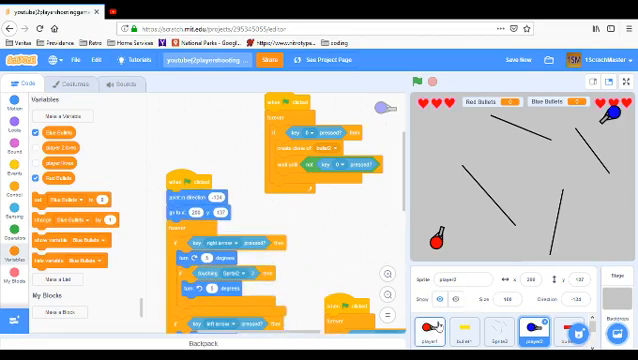
In player1's script, wrap firing in 'if Red Bullets > 0' and subtract one per shot.
{"action": "left_click", "coordinate": [446, 330]}
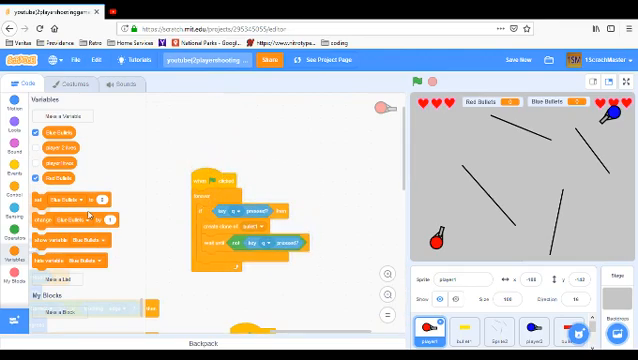
{"action": "left_click", "coordinate": [13, 196]}
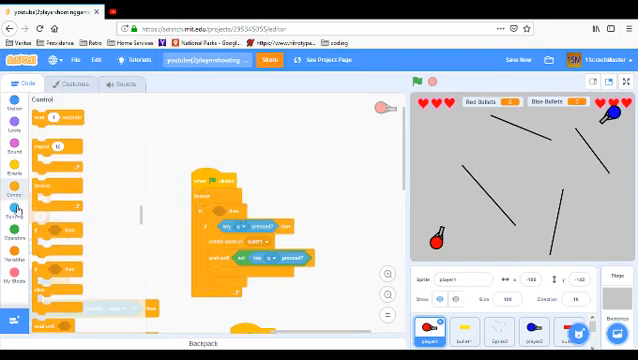
{"action": "left_click", "coordinate": [11, 242]}
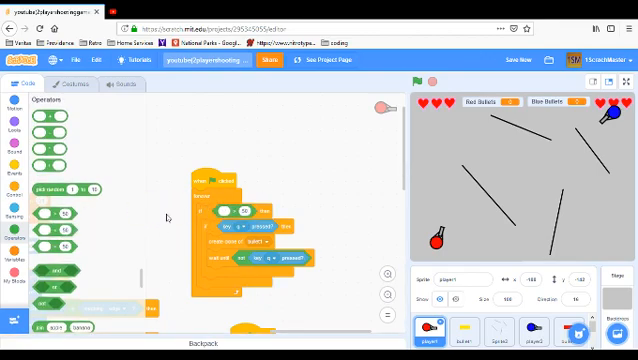
{"action": "left_click", "coordinate": [16, 242]}
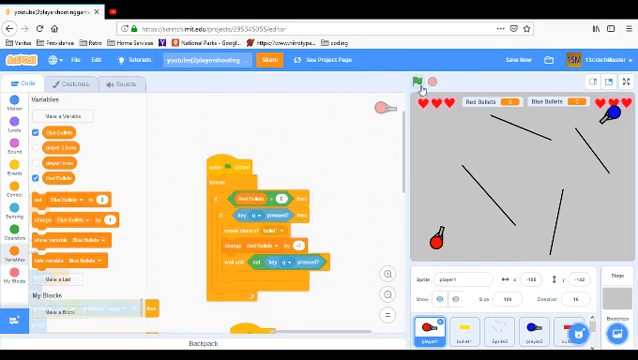
Run the game and fire to check the Red Bullets counter drops.
{"action": "left_click", "coordinate": [428, 71]}
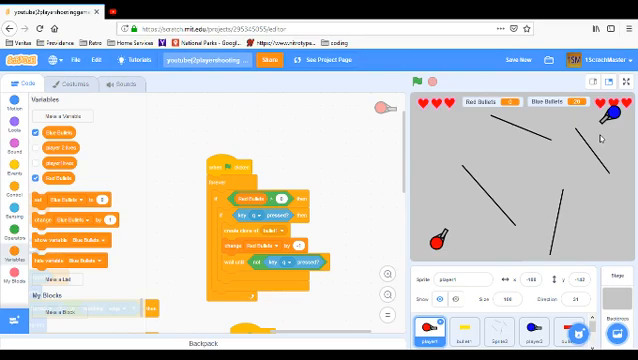
{"action": "left_click", "coordinate": [521, 67]}
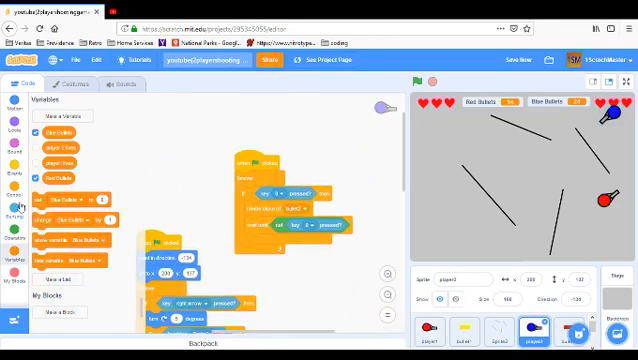
In player2's script, wrap firing in 'if Blue Bullets > 0' and decrement Blue Bullets.
{"action": "left_click", "coordinate": [13, 188]}
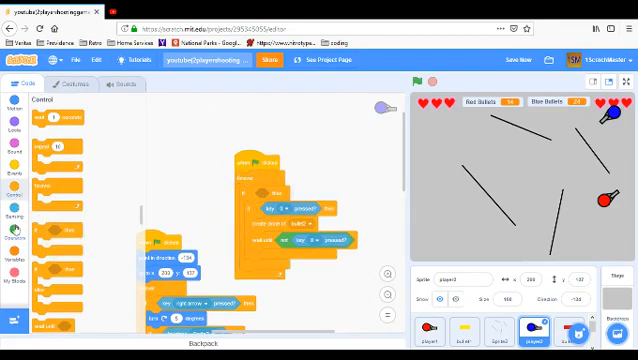
{"action": "left_click", "coordinate": [11, 228]}
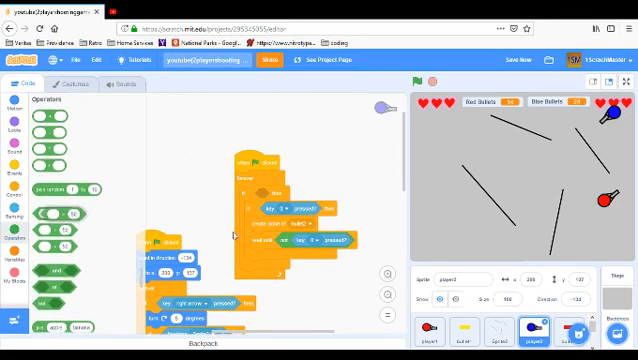
{"action": "left_click", "coordinate": [13, 270]}
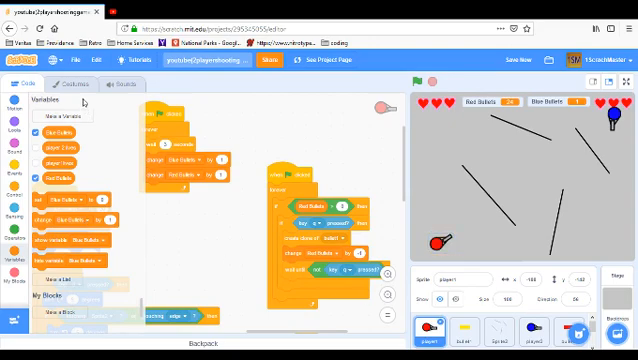
View player2's costume2 gun costume, then go back to the Code tab.
{"action": "left_click", "coordinate": [62, 85]}
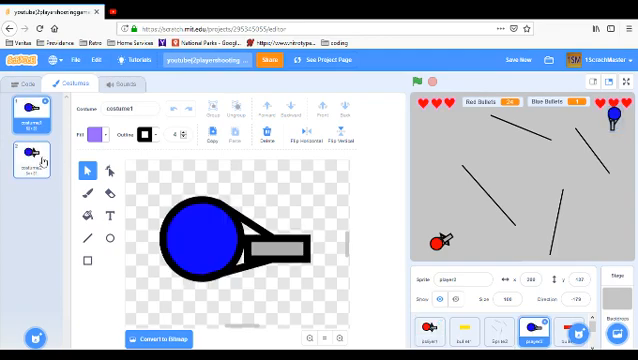
{"action": "left_click", "coordinate": [30, 165]}
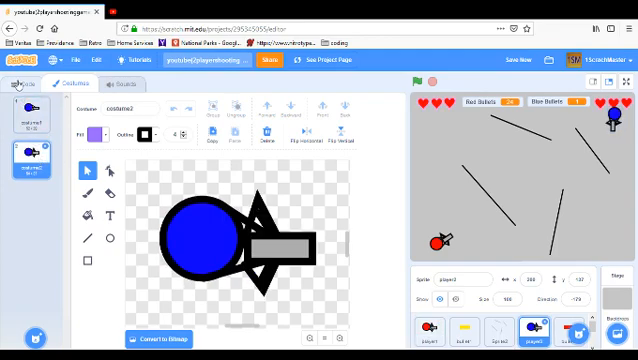
{"action": "left_click", "coordinate": [20, 85]}
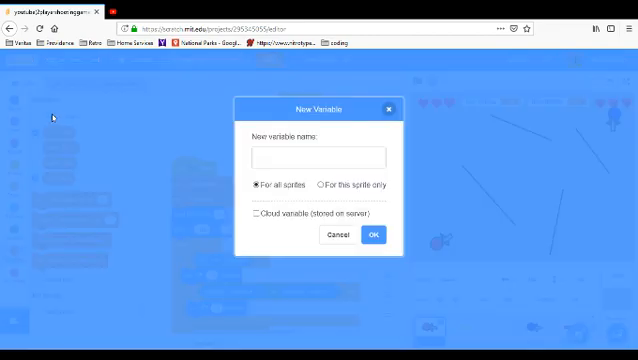
Make two stage-visible variables named 'Red Gun' and 'Blue Gun'.
{"action": "type", "text": "Red Gun"}
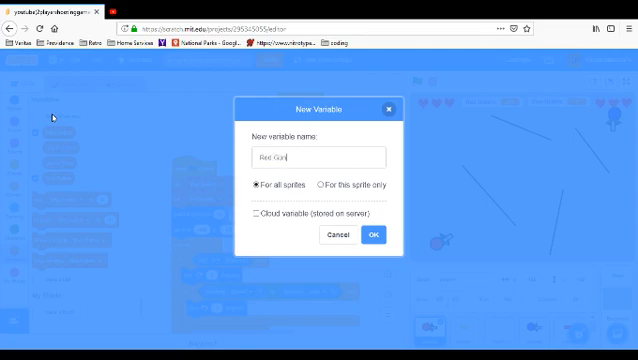
{"action": "left_click", "coordinate": [376, 234]}
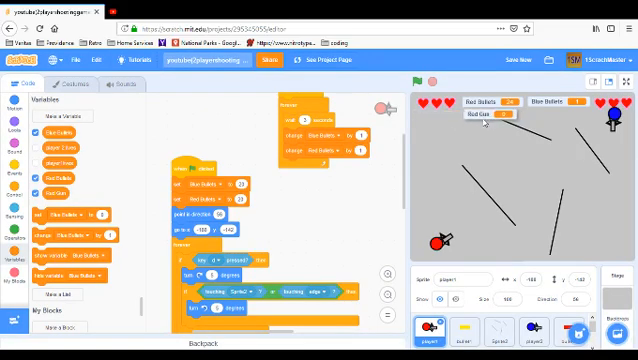
{"action": "left_click", "coordinate": [542, 57]}
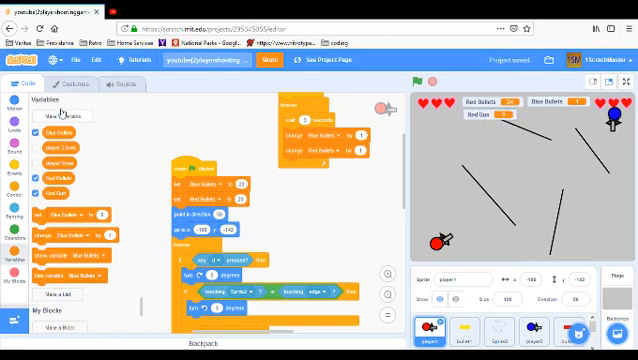
{"action": "left_click", "coordinate": [75, 117]}
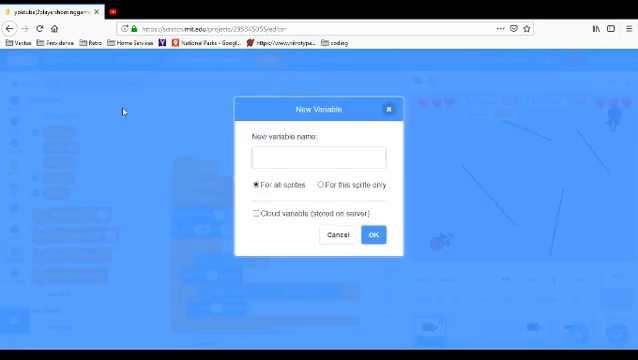
{"action": "type", "text": "Bue"}
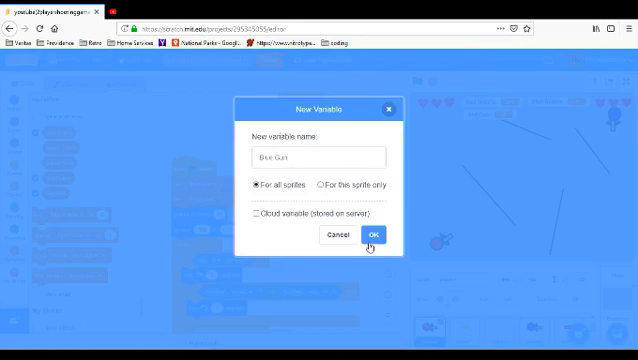
{"action": "left_click", "coordinate": [386, 234]}
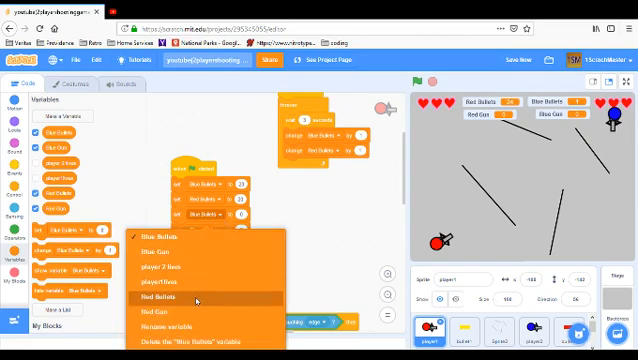
Change player1's Blue Bullets block to use Red Bullets.
{"action": "left_click", "coordinate": [174, 296]}
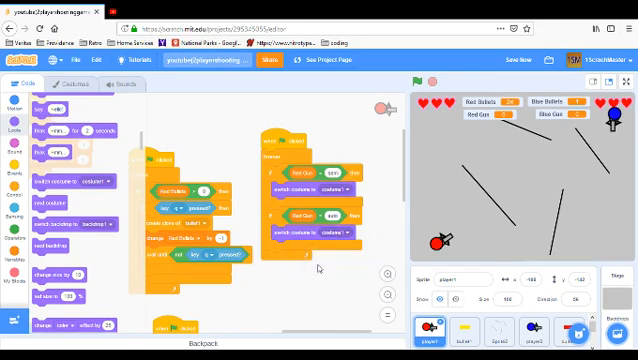
Switch player1 to costume2 when Red Gun equals auto.
{"action": "left_click", "coordinate": [340, 240]}
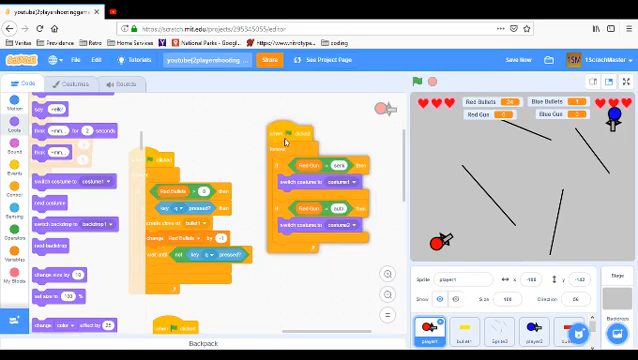
Add two 'key pressed?' if conditions to player1's loop, for keys e and r.
{"action": "right_click", "coordinate": [290, 165]}
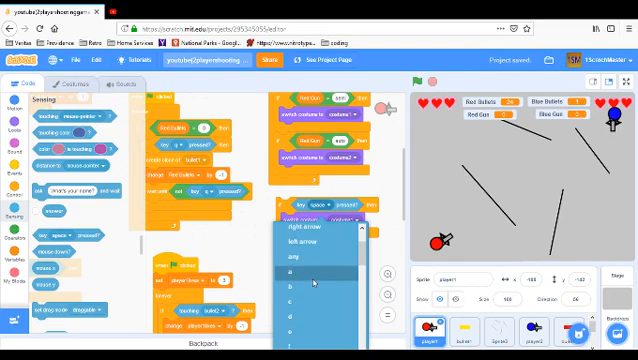
{"action": "scroll", "scroll_direction": "down", "scroll_amount": 3}
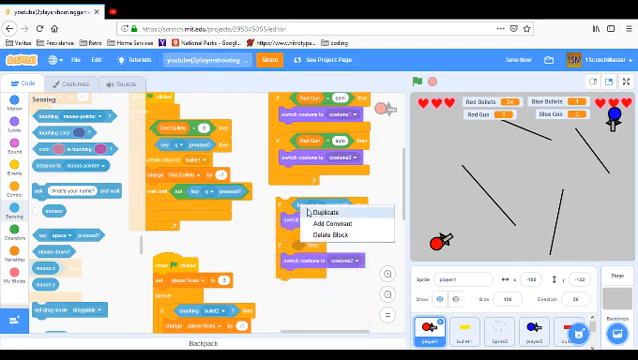
{"action": "left_click", "coordinate": [330, 210]}
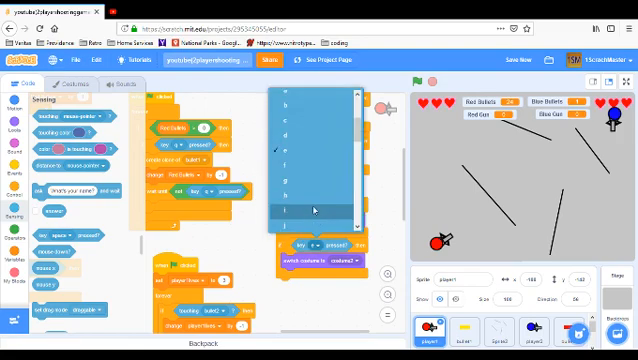
{"action": "scroll", "scroll_direction": "down", "scroll_amount": 3}
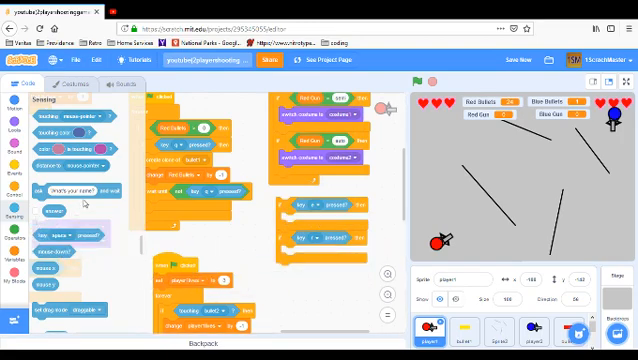
{"action": "left_click", "coordinate": [12, 233]}
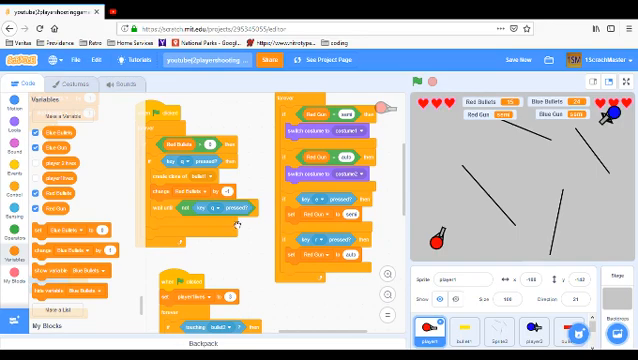
{"action": "mouse_move", "coordinate": [232, 258]}
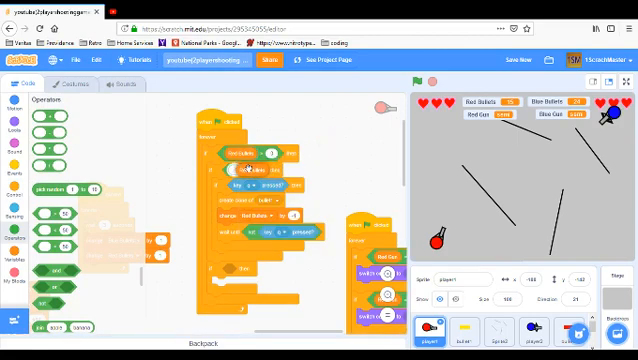
Wrap firing in 'if Red Gun = semi' and add an 'if Red Gun = auto' branch.
{"action": "right_click", "coordinate": [247, 168]}
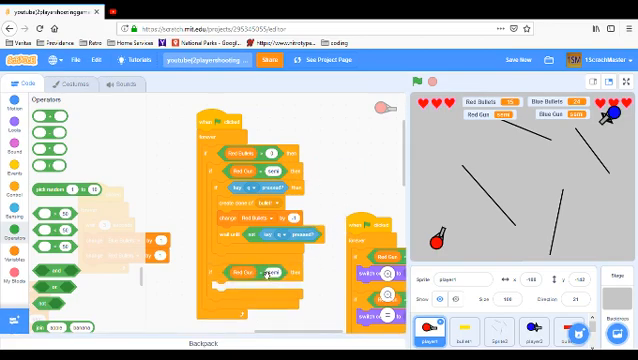
{"action": "mouse_move", "coordinate": [350, 183]}
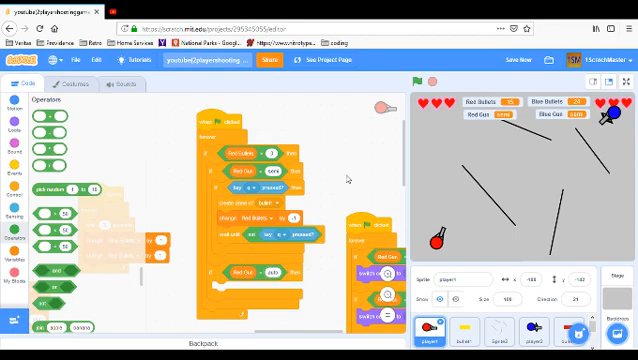
{"action": "right_click", "coordinate": [228, 165]}
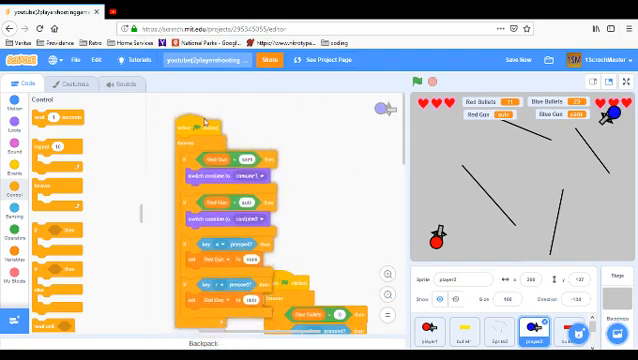
Switch player2's Red Gun reporters and set-gun block variables to Blue Gun.
{"action": "right_click", "coordinate": [210, 145]}
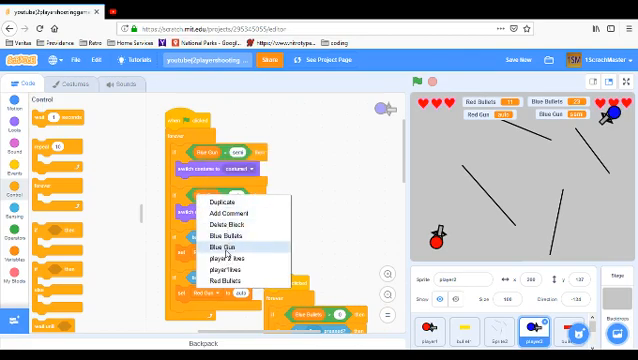
{"action": "left_click", "coordinate": [218, 243]}
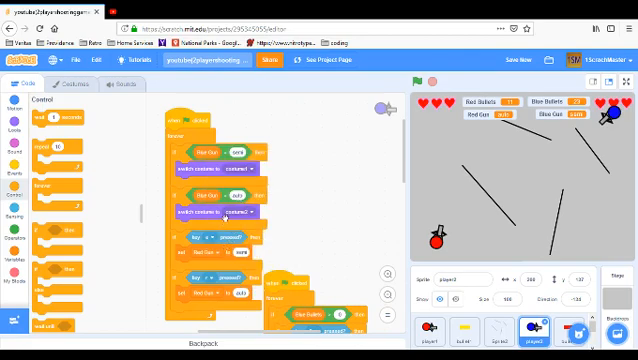
{"action": "left_click", "coordinate": [215, 240]}
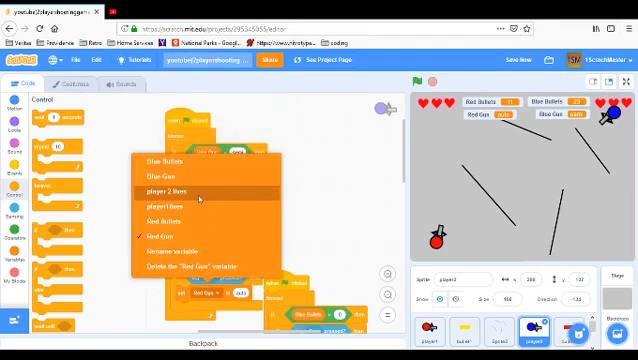
{"action": "left_click", "coordinate": [170, 190]}
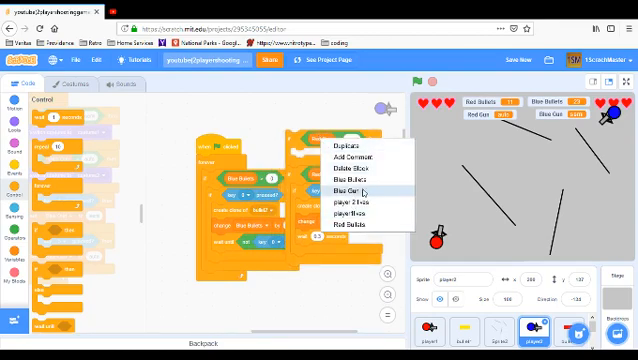
Make player2's auto-fire branch check Blue Gun = auto and change Blue Bullets.
{"action": "left_click", "coordinate": [354, 228]}
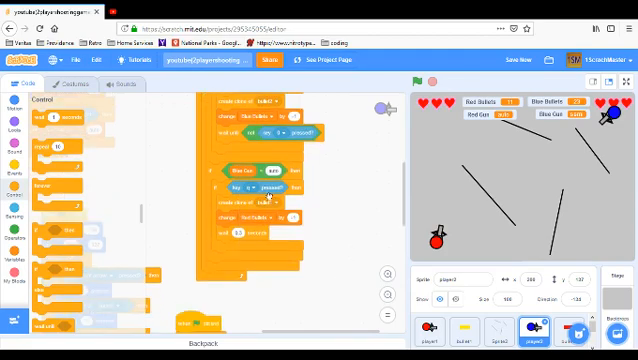
{"action": "left_click", "coordinate": [250, 189]}
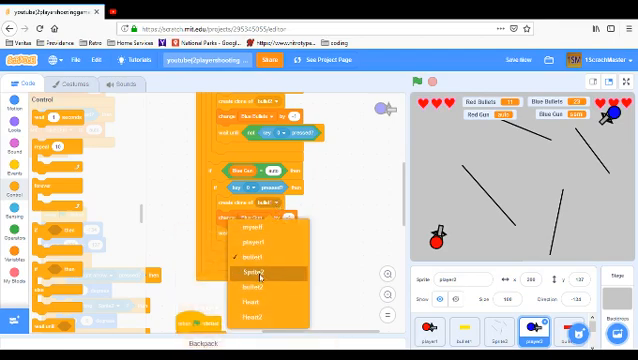
{"action": "mouse_move", "coordinate": [260, 262]}
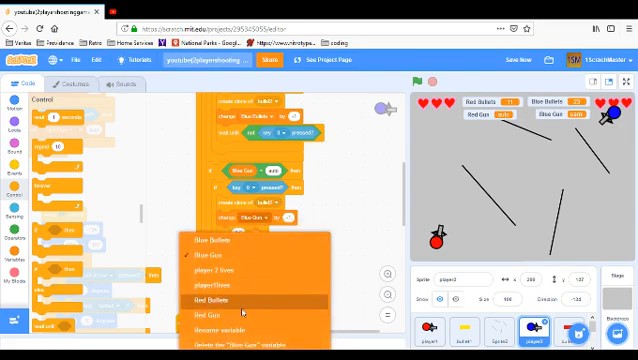
{"action": "left_click", "coordinate": [213, 298]}
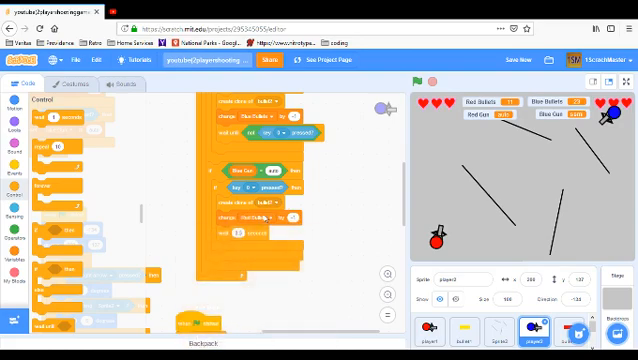
{"action": "left_click", "coordinate": [235, 217]}
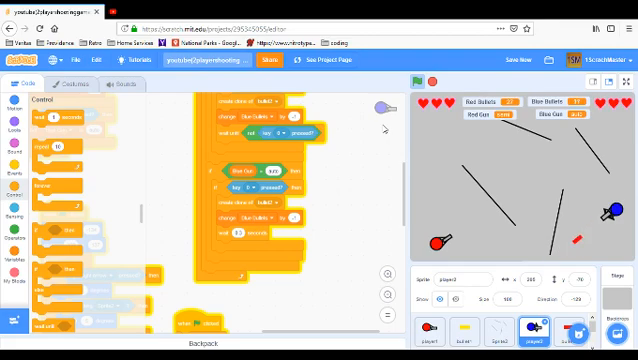
Stop the game after testing player2's automatic firing.
{"action": "left_click", "coordinate": [414, 81]}
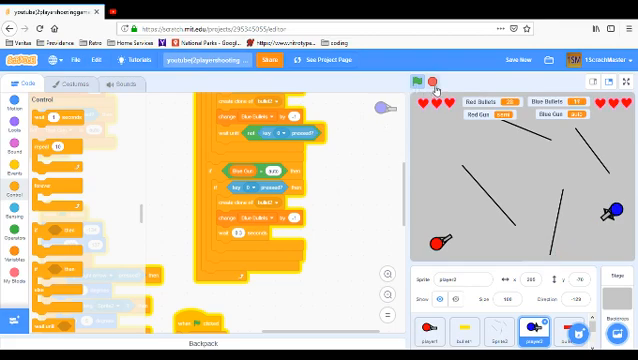